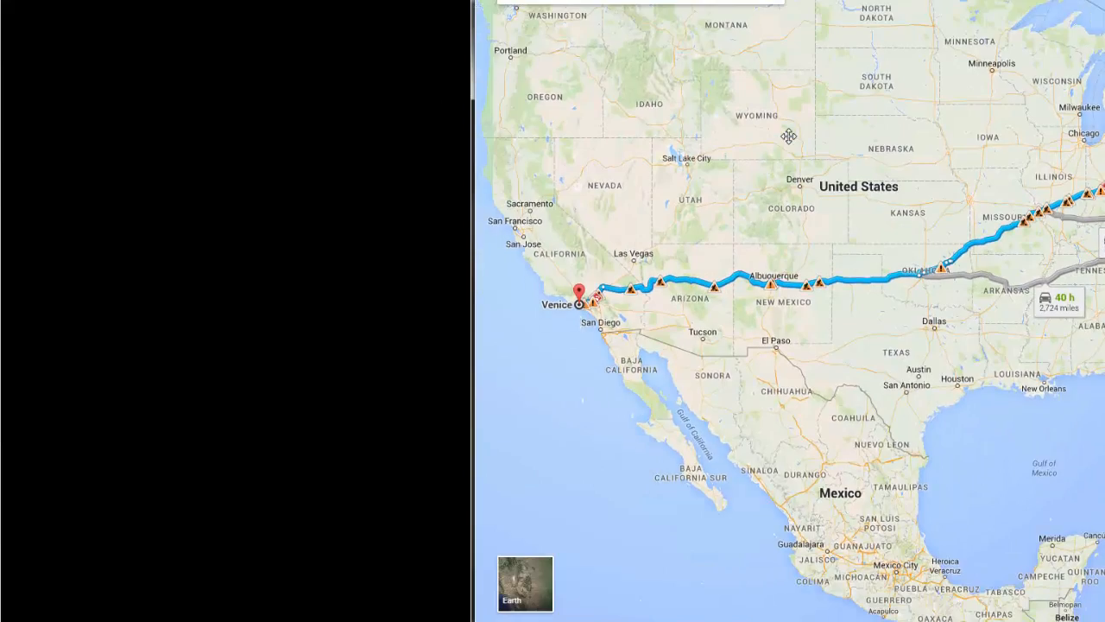
pyautogui.moveTo(787, 135); pyautogui.dragTo(820, 130)
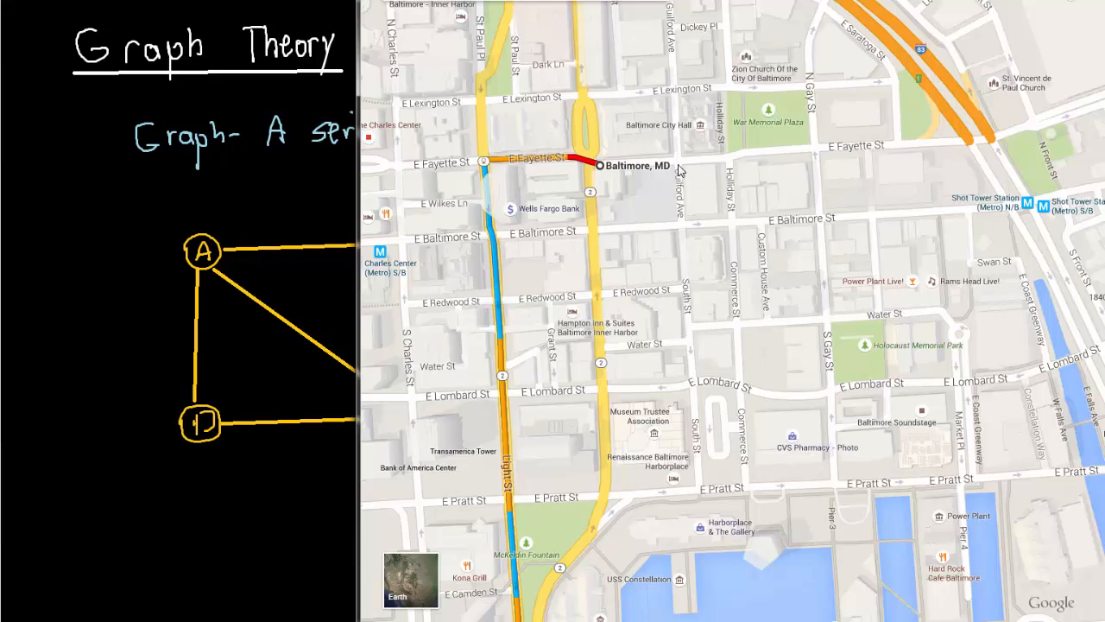
pyautogui.moveTo(701, 97)
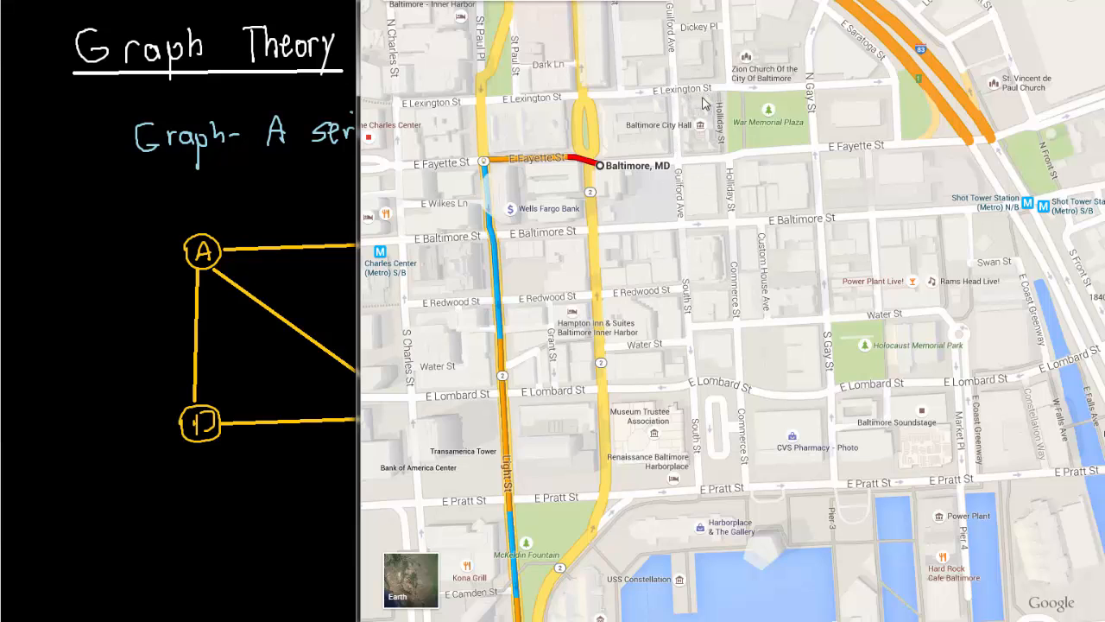
pyautogui.moveTo(677, 166)
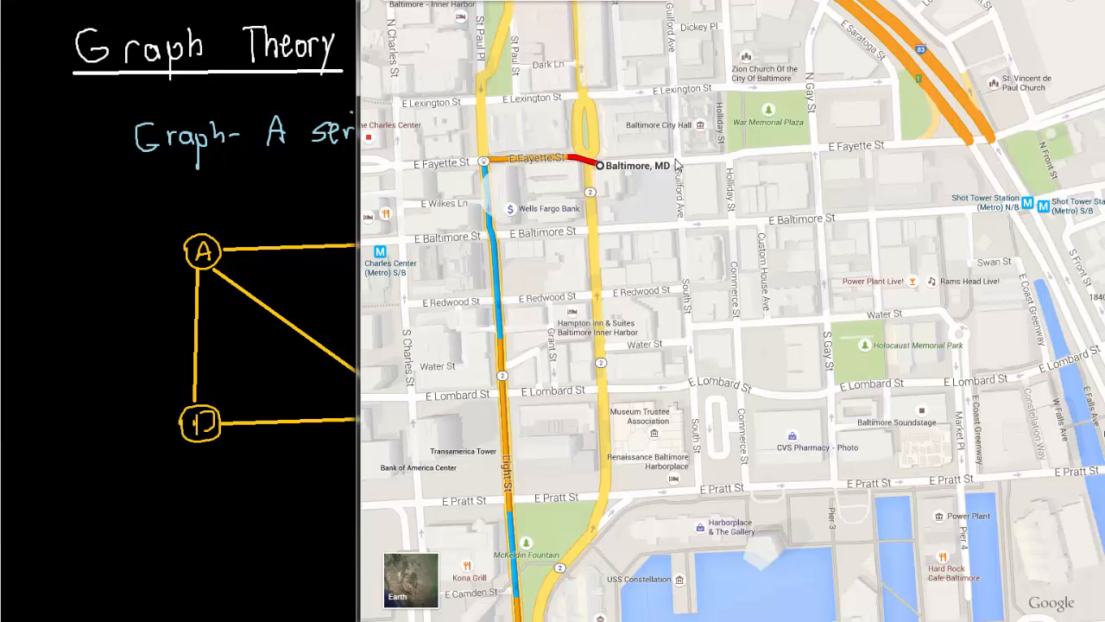
pyautogui.moveTo(671, 170)
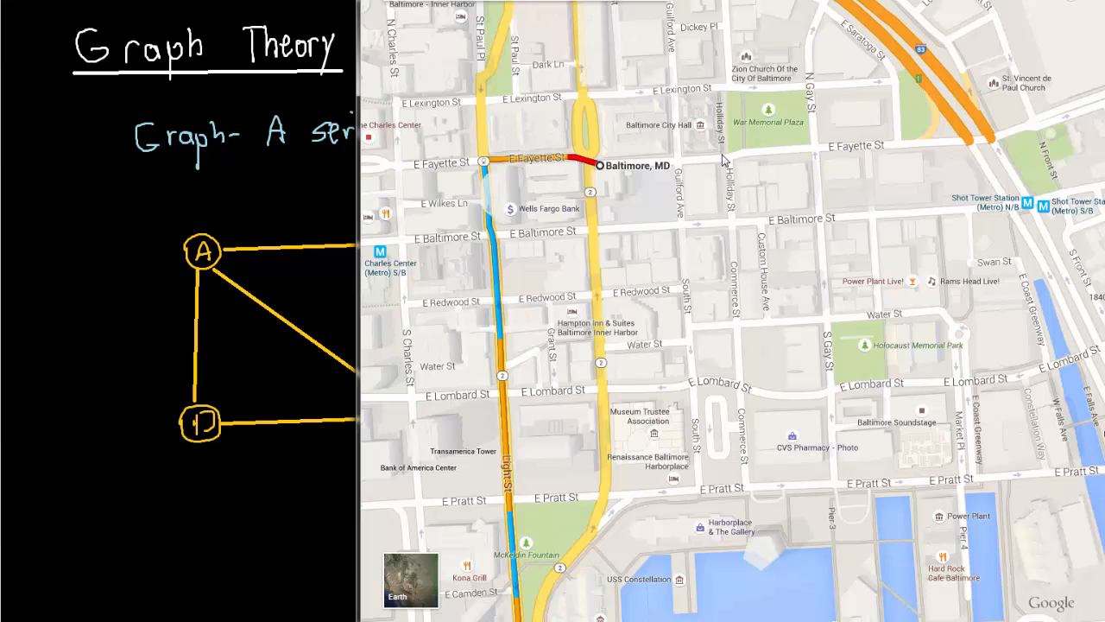
pyautogui.moveTo(694, 220)
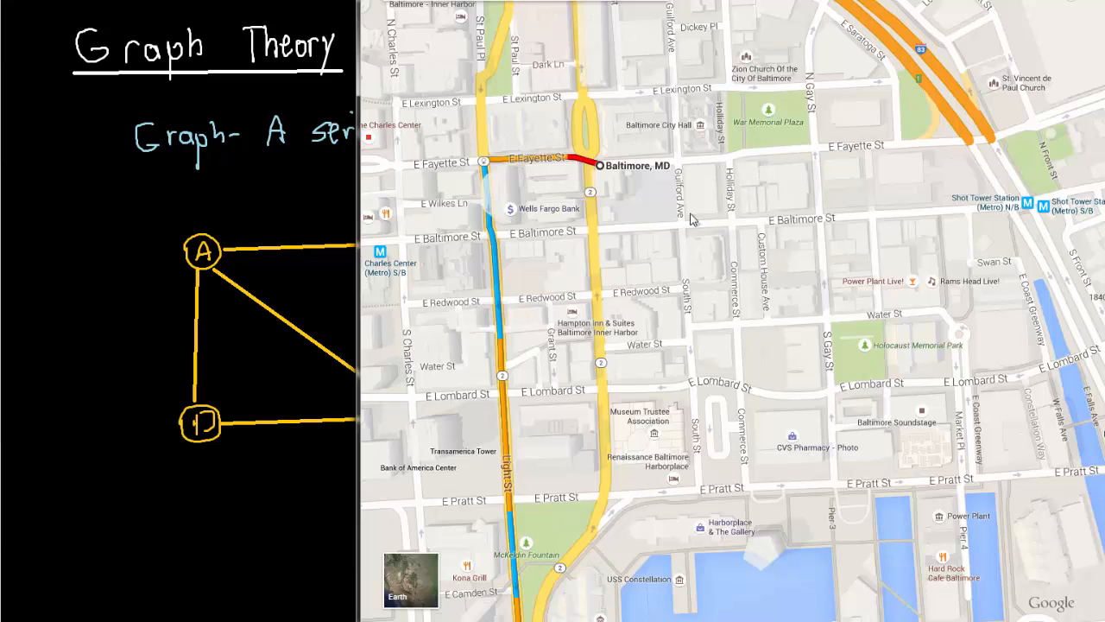
pyautogui.moveTo(680, 164)
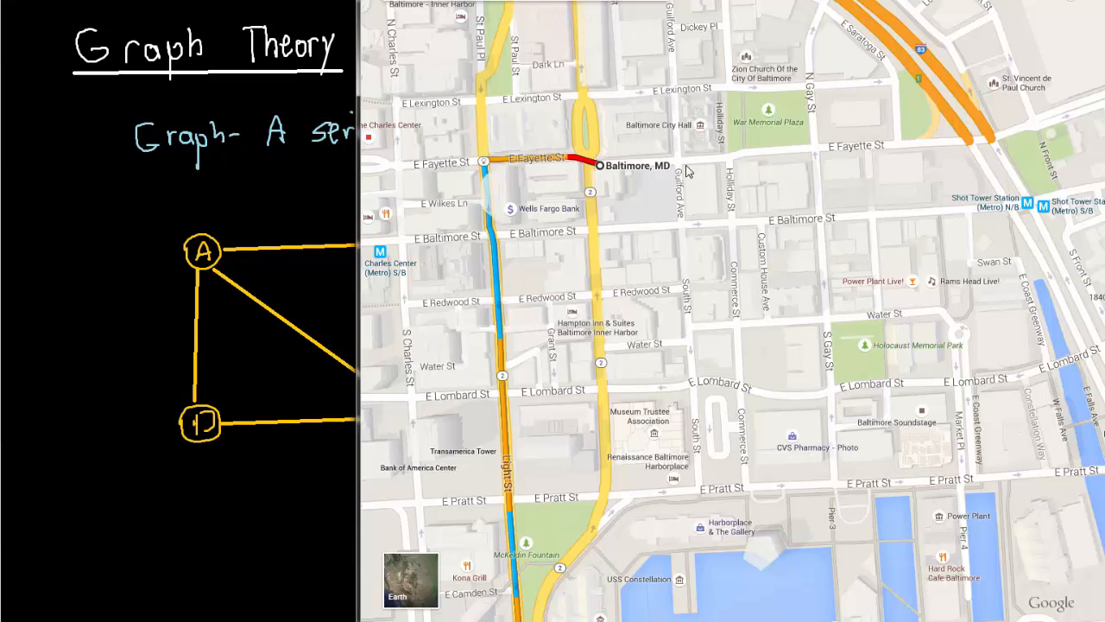
pyautogui.moveTo(715, 162)
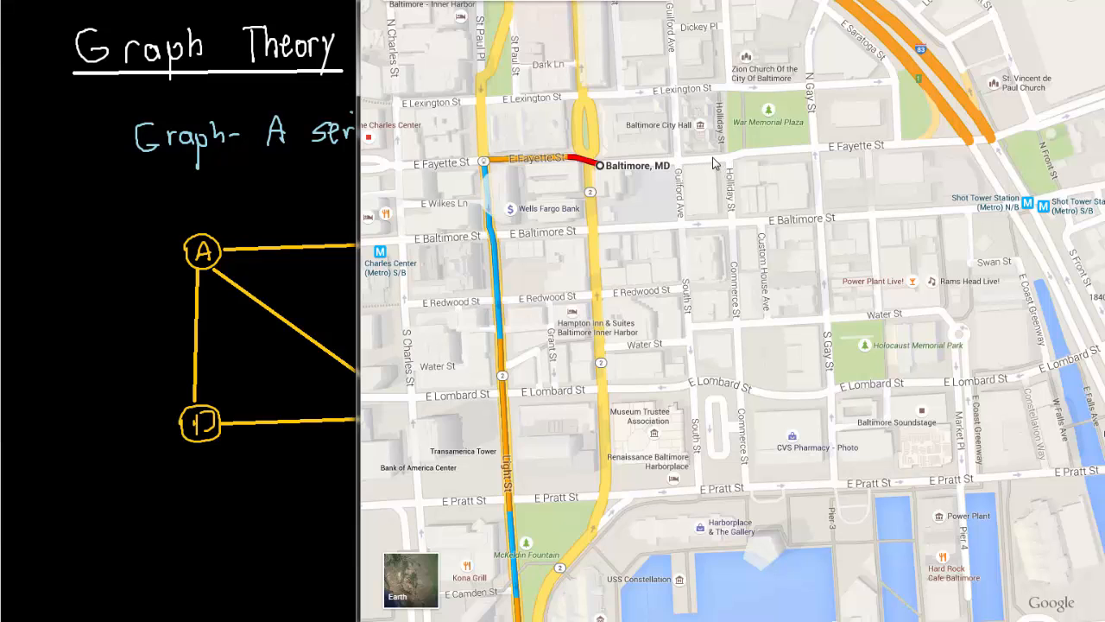